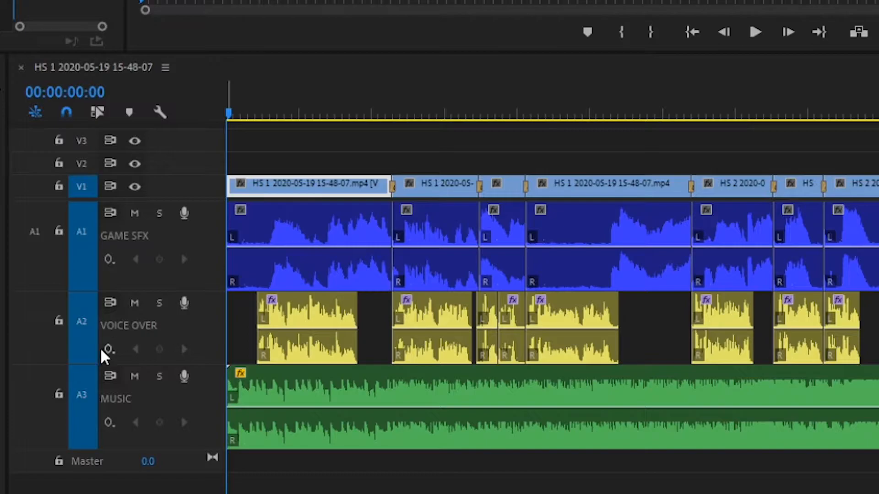
mouse_move(185, 420)
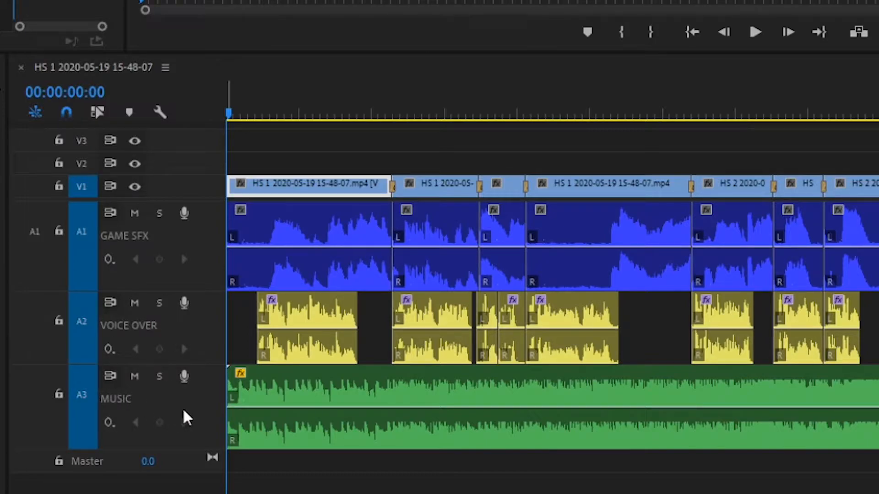
mouse_move(144, 304)
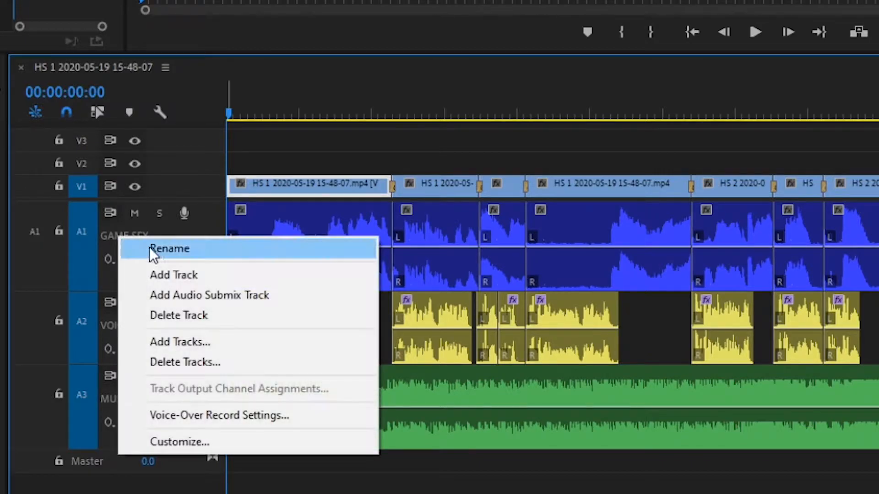
- Select the game SFX track clips and play the sequence to hear the loud mix
click(170, 249)
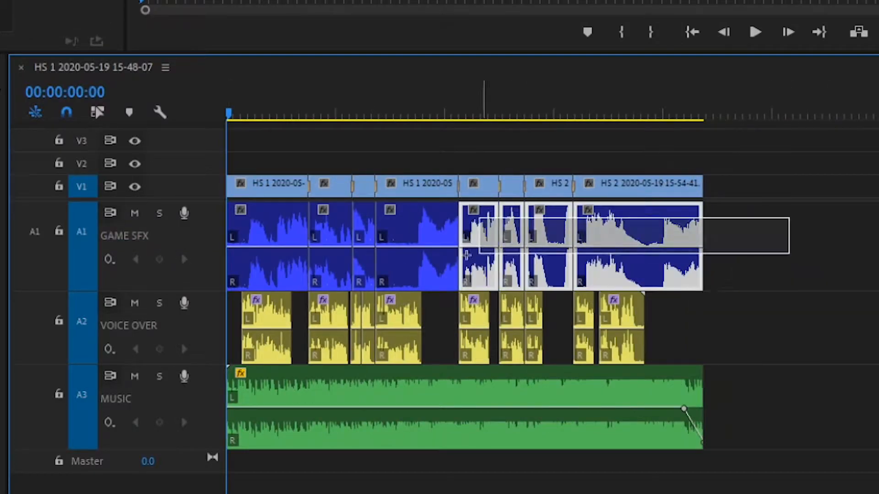
right_click(473, 249)
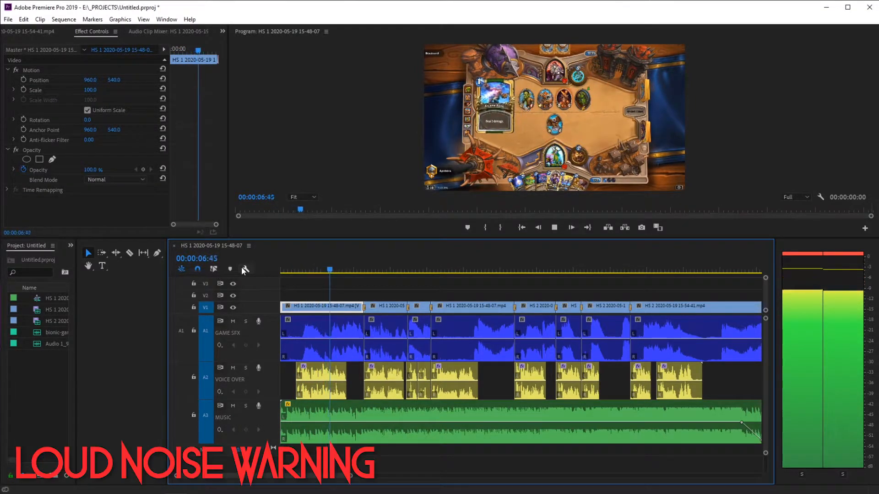
click(572, 227)
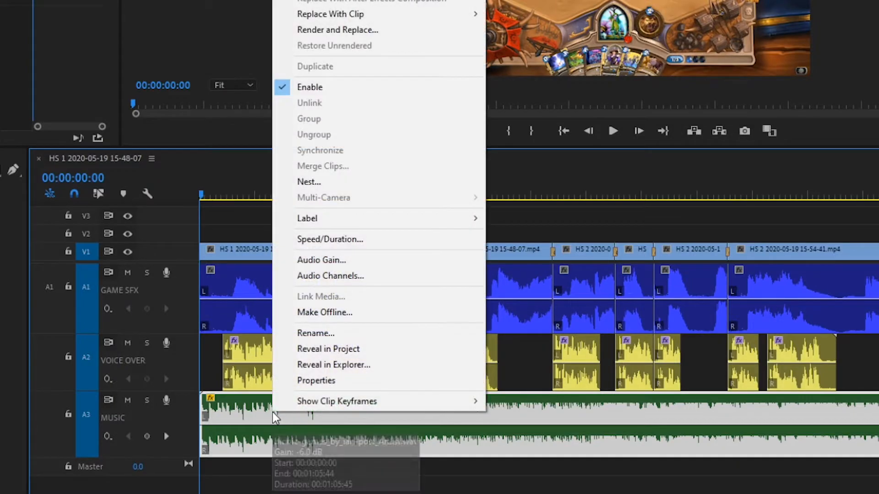
- Lower the music clip's Audio Gain by another -6 dB to -12 dB and play back to check
click(321, 260)
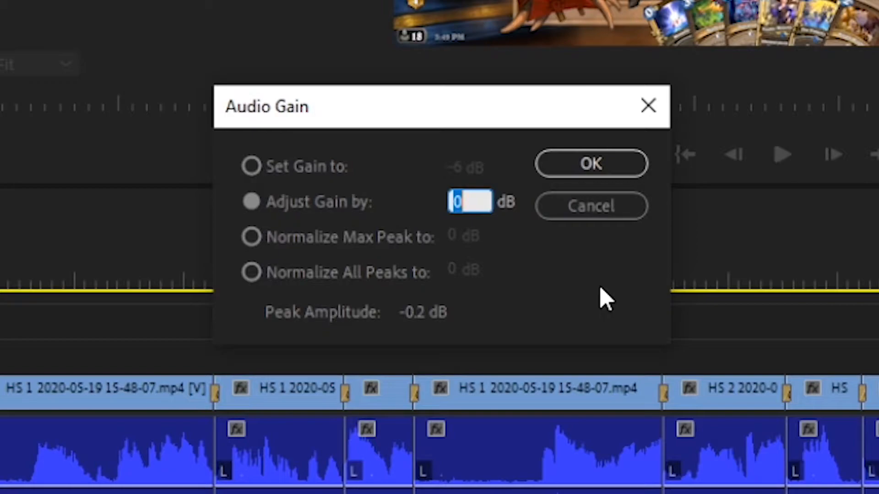
text(-)
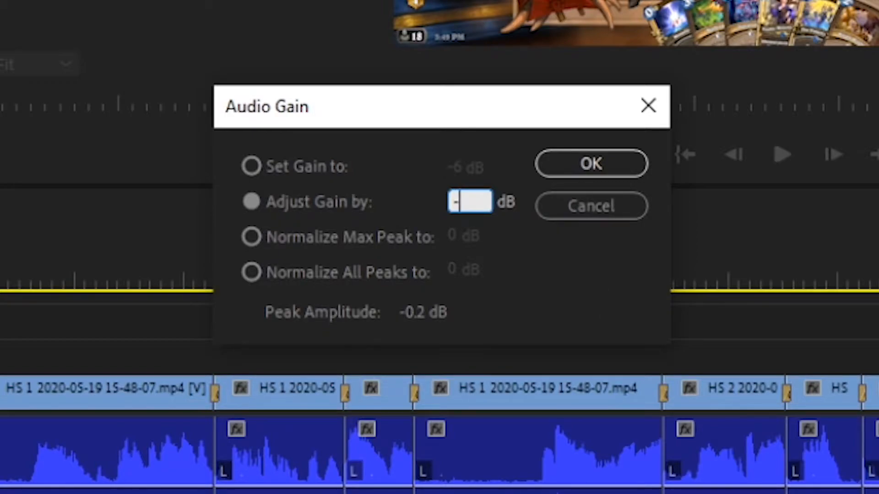
text(-6)
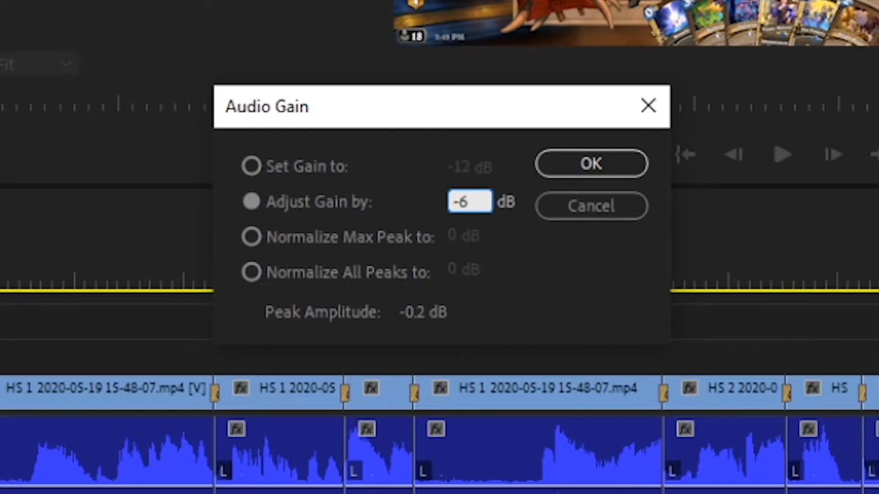
click(591, 163)
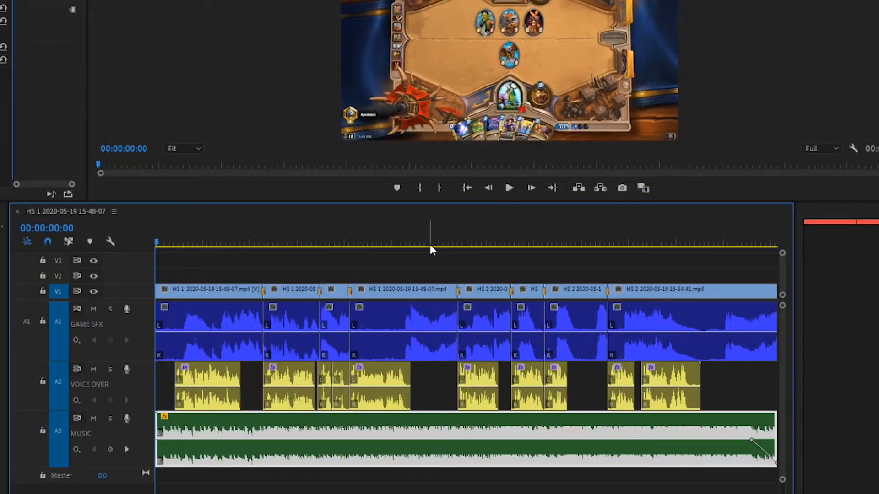
click(509, 188)
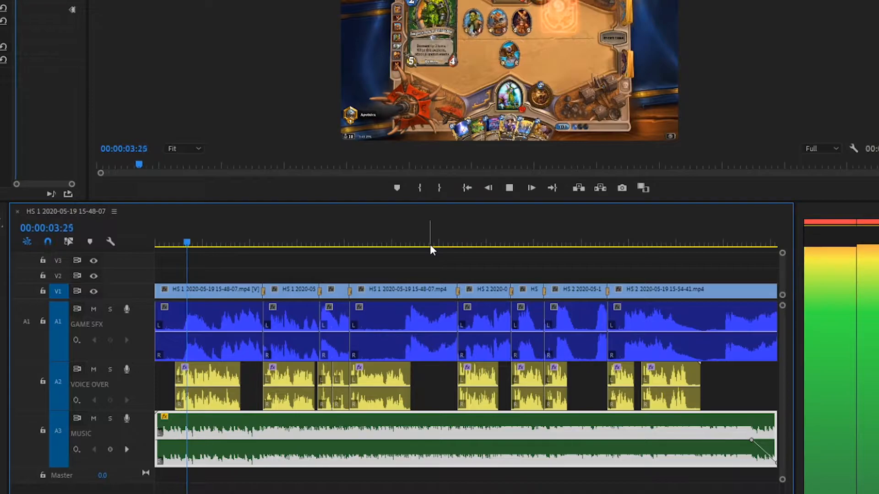
click(509, 189)
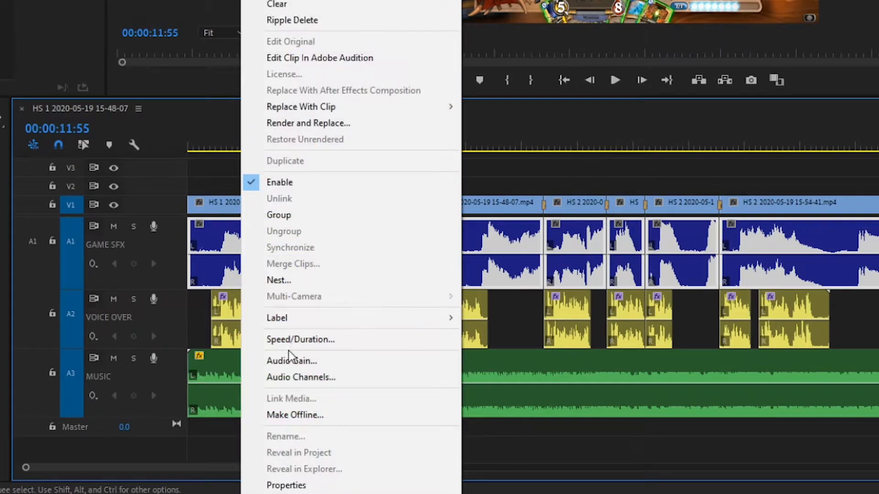
- Reduce the selected game SFX clips' Audio Gain by -6 dB
click(291, 361)
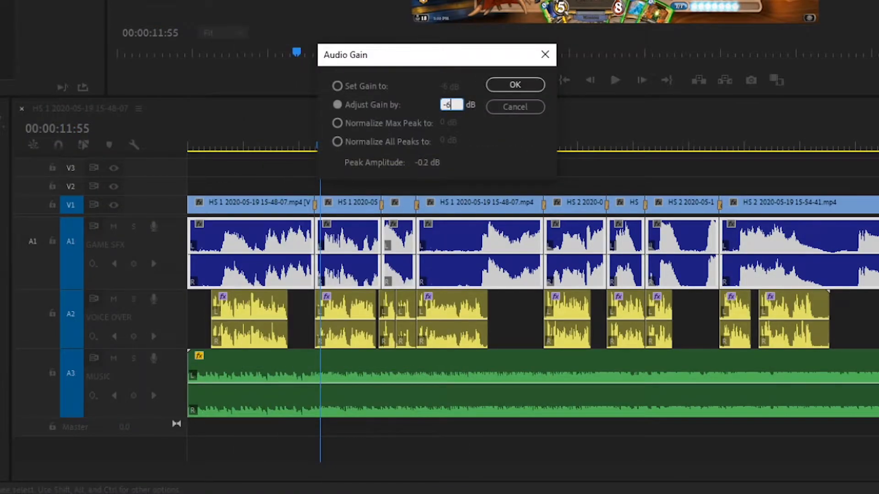
click(514, 85)
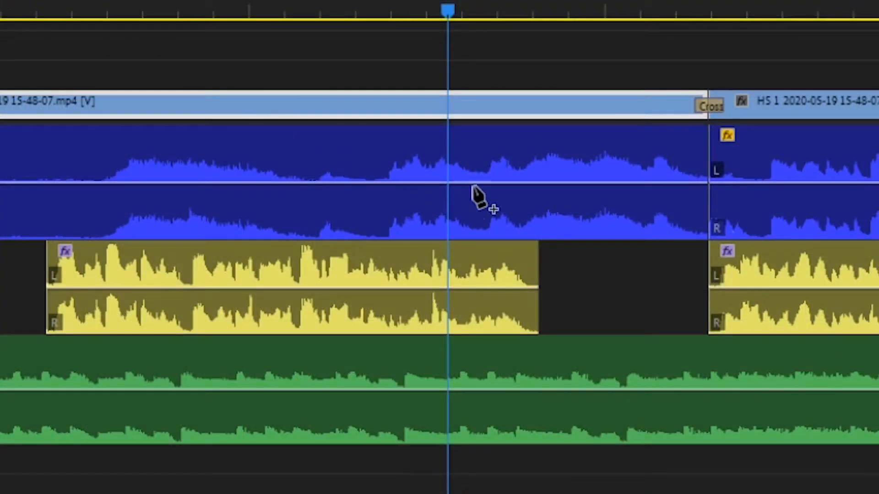
mouse_move(552, 190)
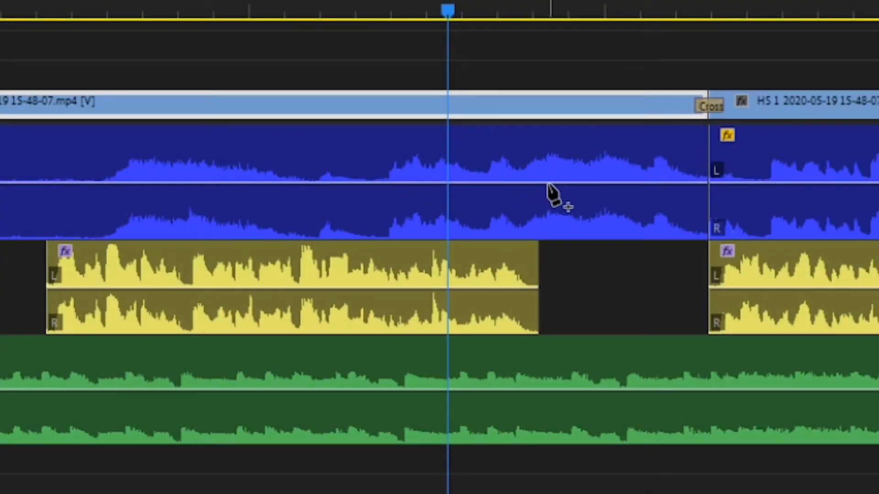
- Add two volume keyframes on the first game SFX clip so it ramps up after the voiceover
click(559, 183)
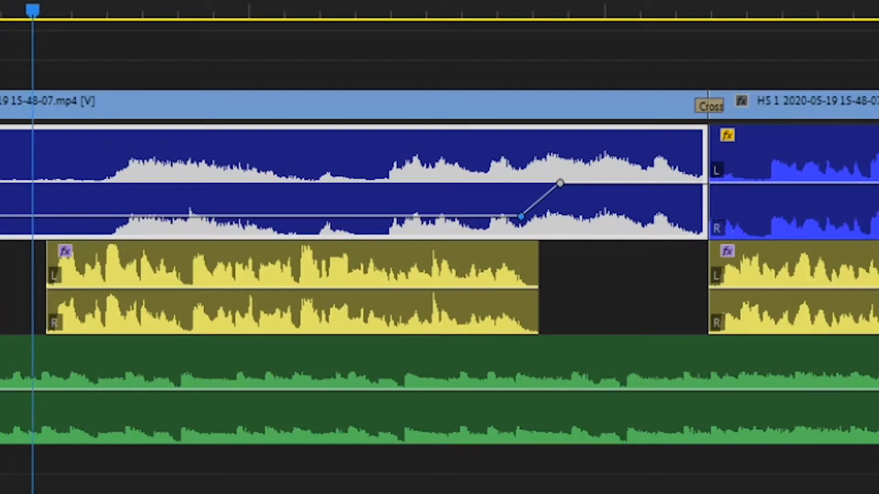
click(174, 12)
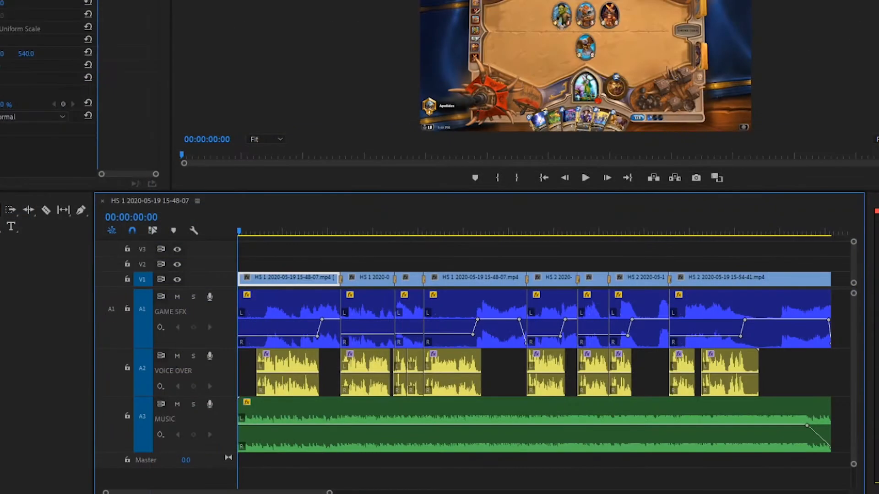
- Play back the sequence to check the balanced SFX, music and voiceover mix
click(586, 178)
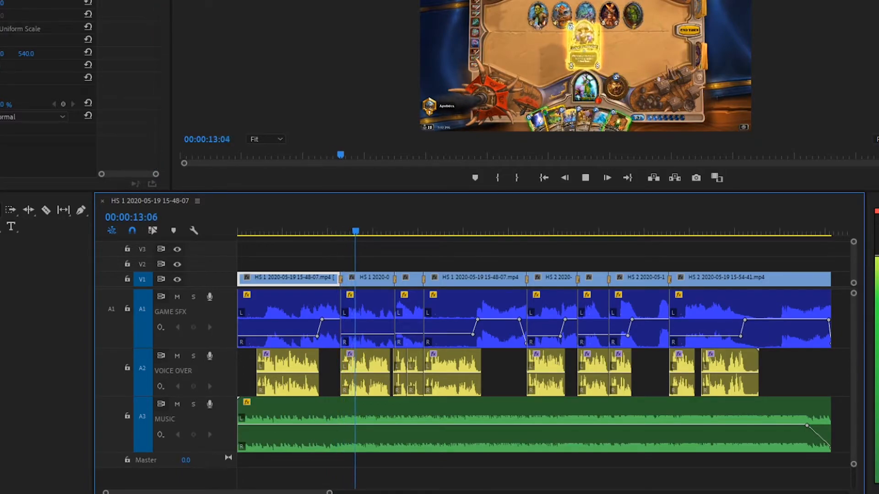
click(607, 177)
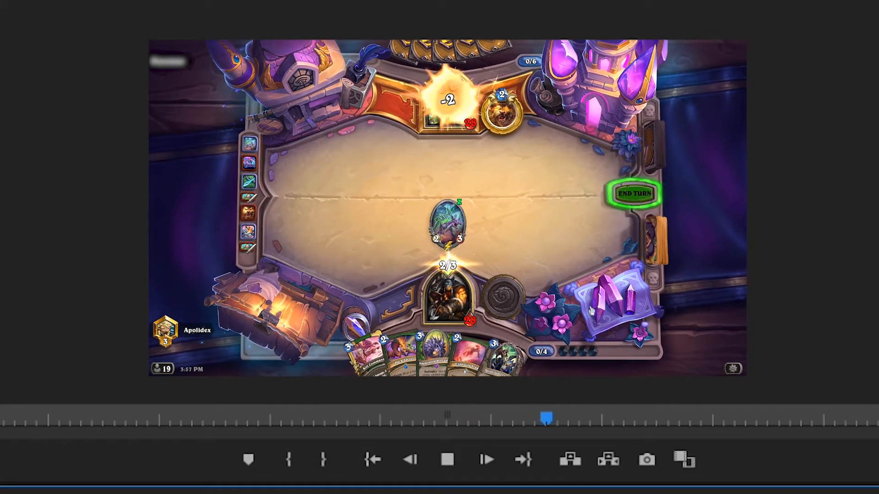
click(635, 192)
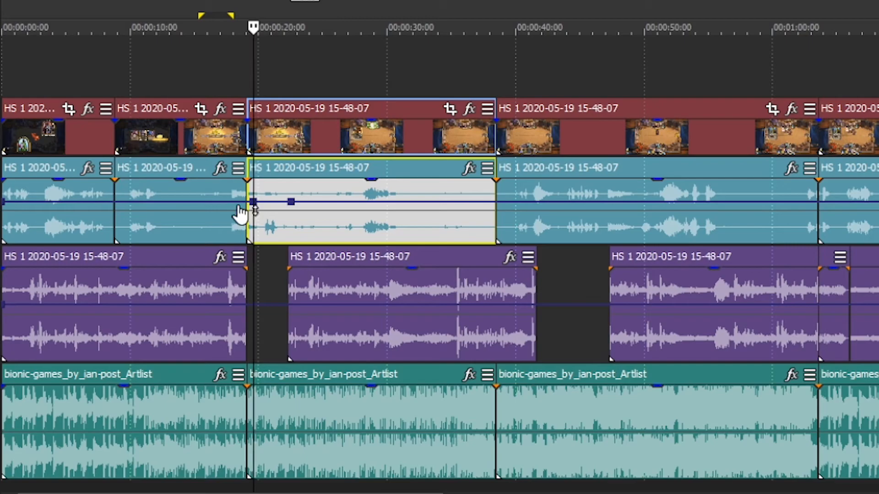
- Drag a volume envelope point on the game audio event lower near the returning voiceover
drag(253, 202, 249, 218)
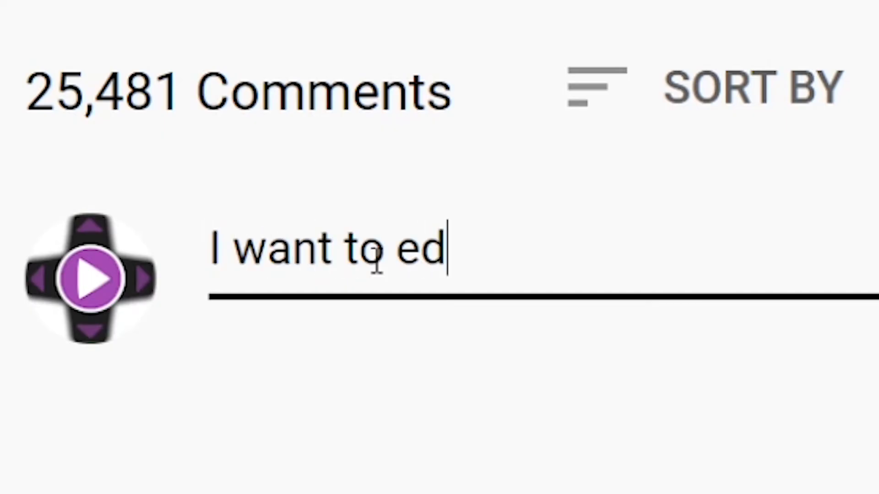
- Finish the YouTube comment so it reads 'I want to edit better!!!'
text(it better!!!)
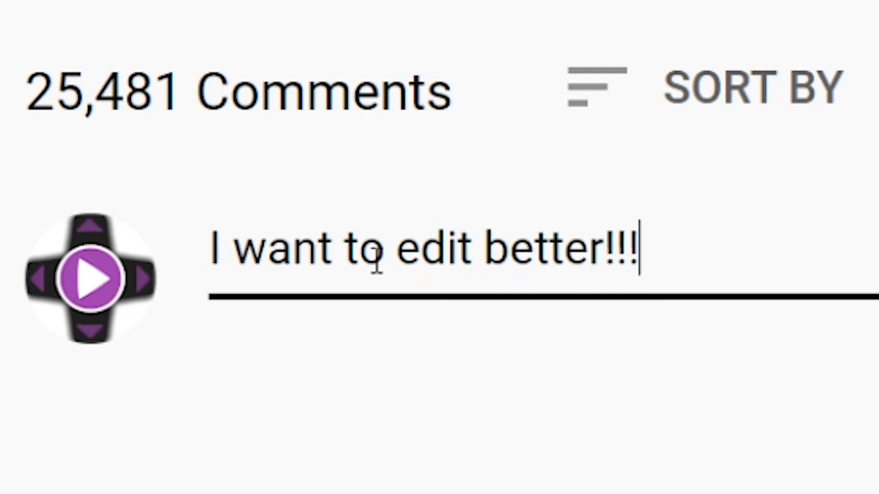